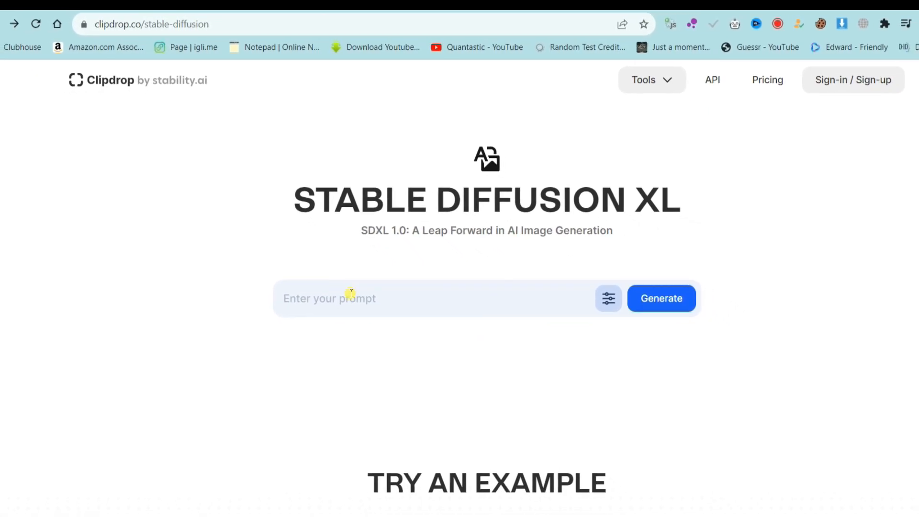
- Enter the prompt 'surprised cartoon boy image, disney style' and review aspect ratio and style options
text(surprised cartoon boy image , disney style)
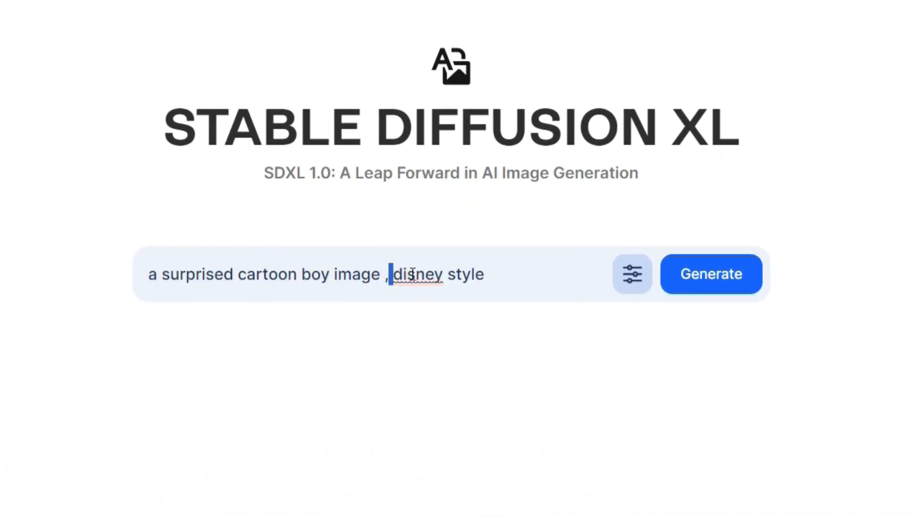
text(Disney)
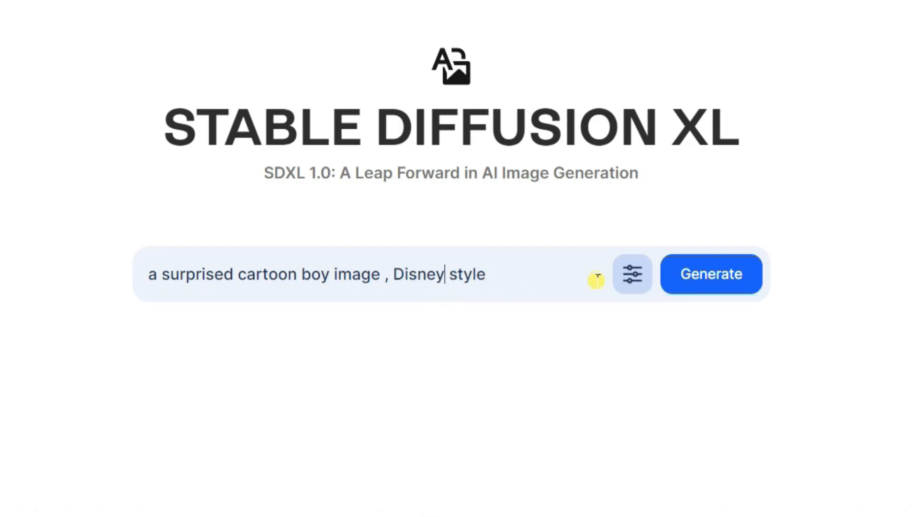
click(633, 274)
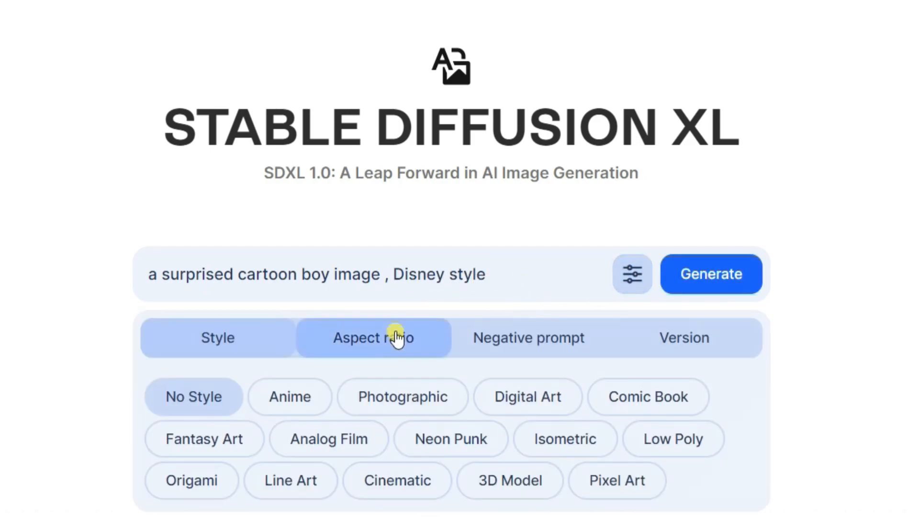
click(374, 338)
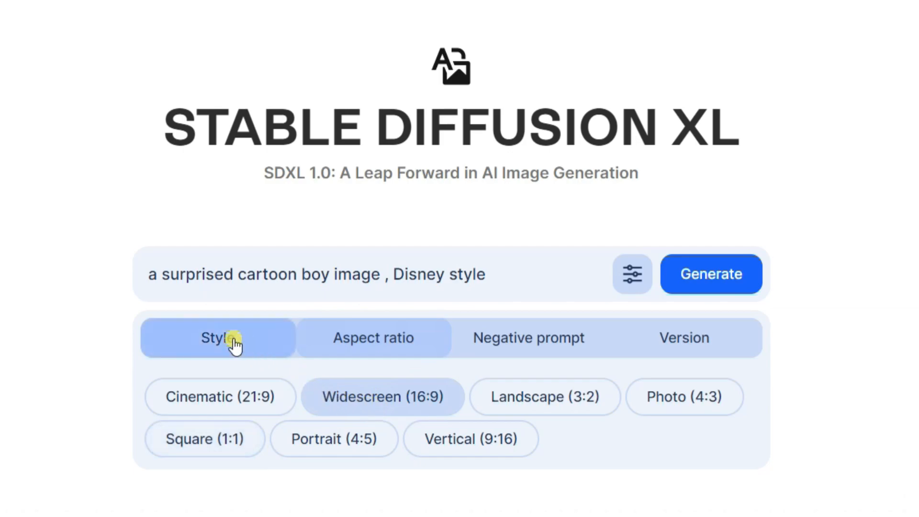
click(217, 337)
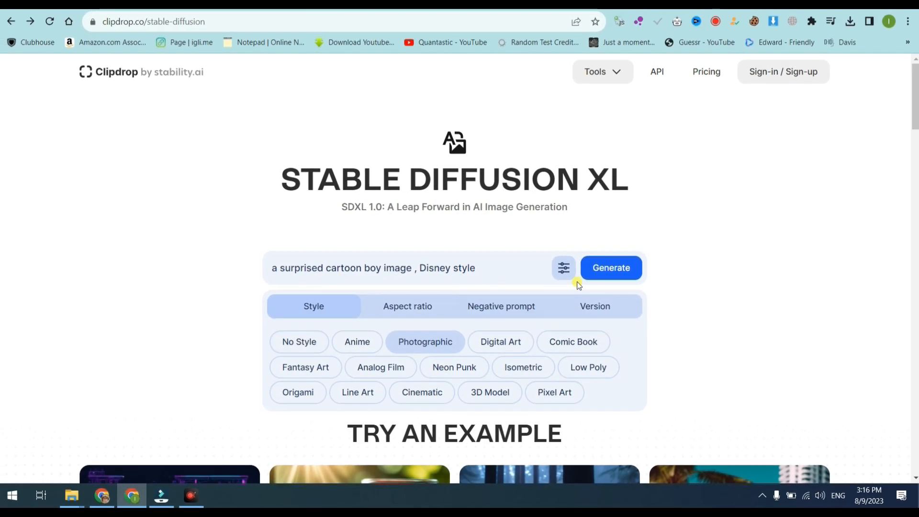
click(611, 269)
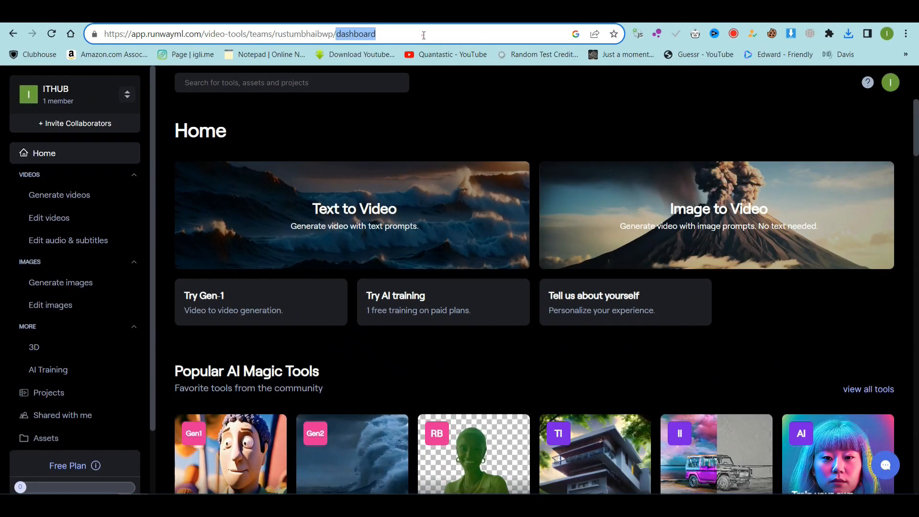
- Open Gen-2 Text/Image to Video and upload the cartoon boy image as the starting image
scroll(down, 3)
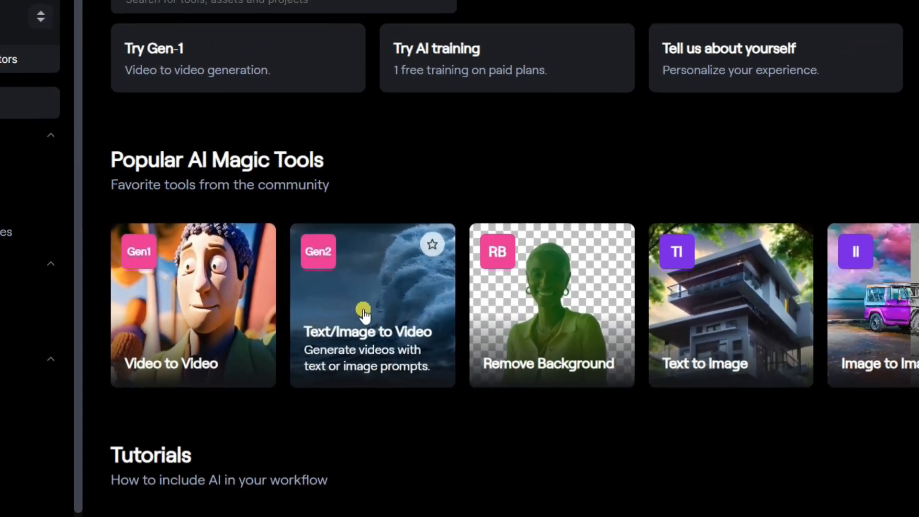
click(372, 305)
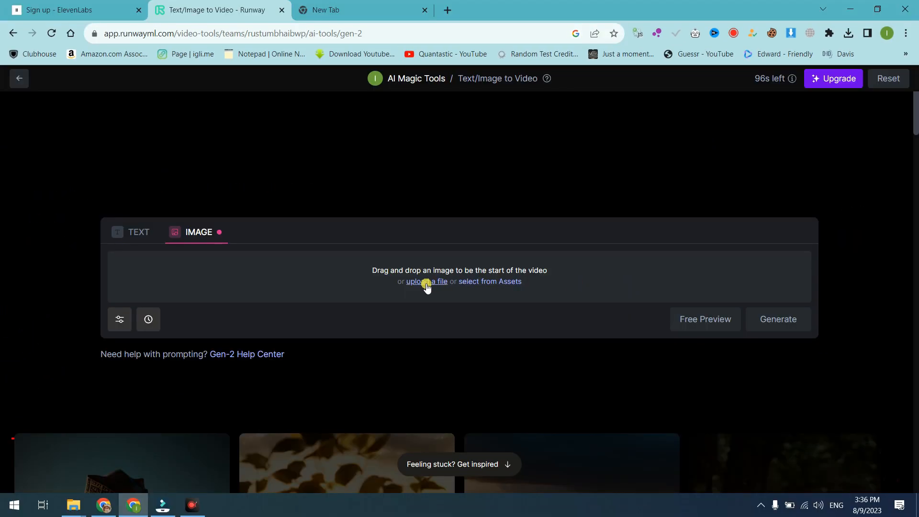
click(426, 281)
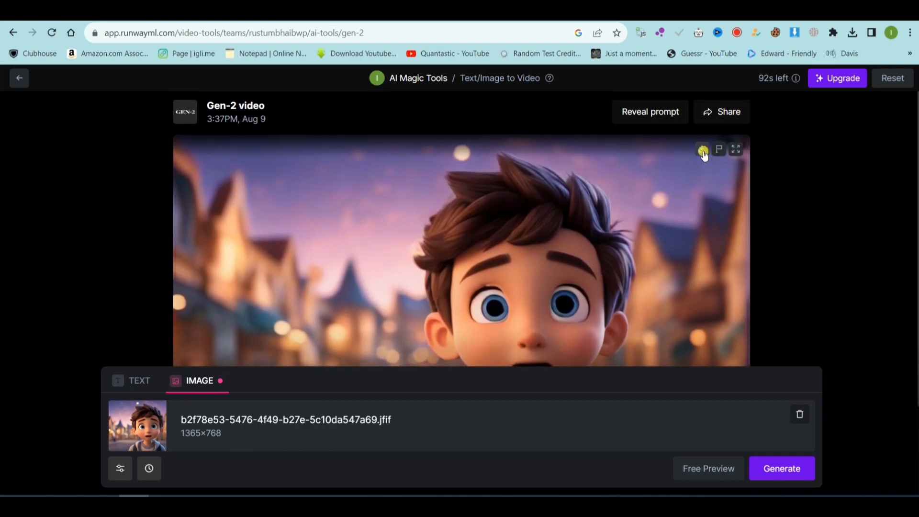
mouse_move(679, 198)
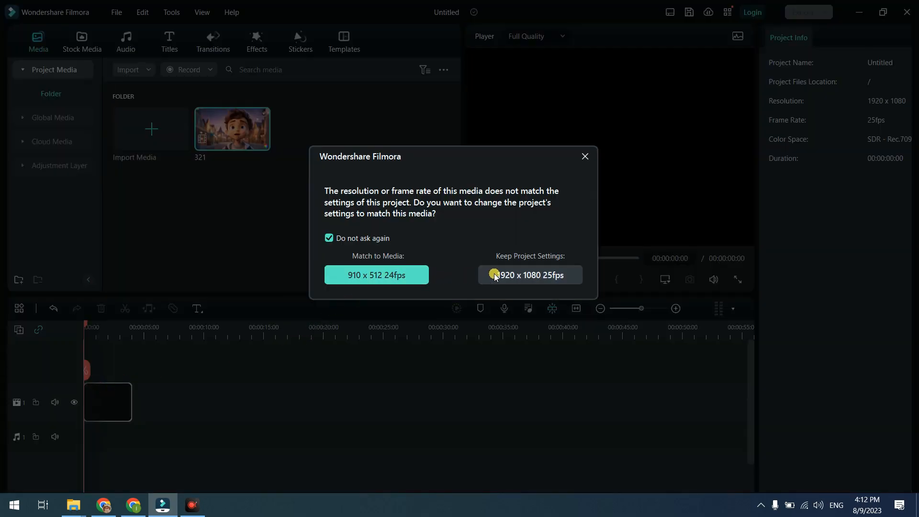
- Keep 1920x1080 25fps project settings, zoom the timeline, and save a snapshot near the clip's end
click(529, 274)
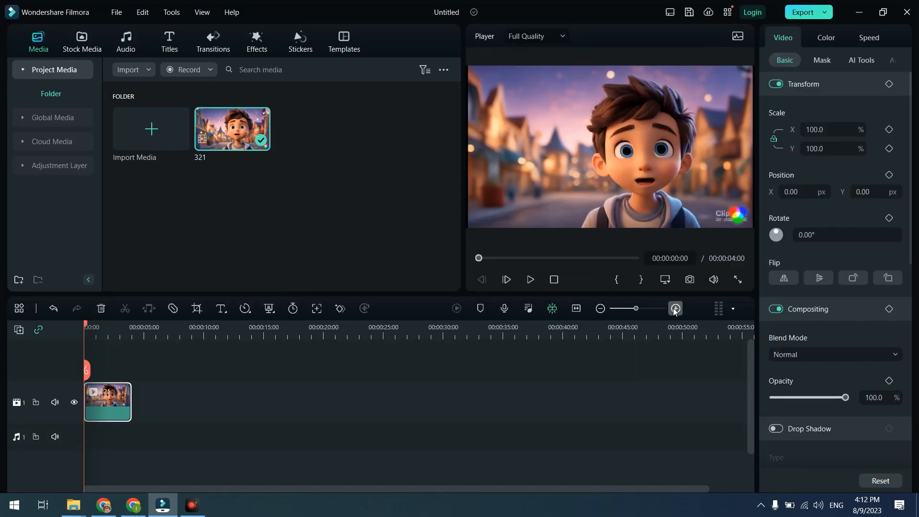
click(675, 308)
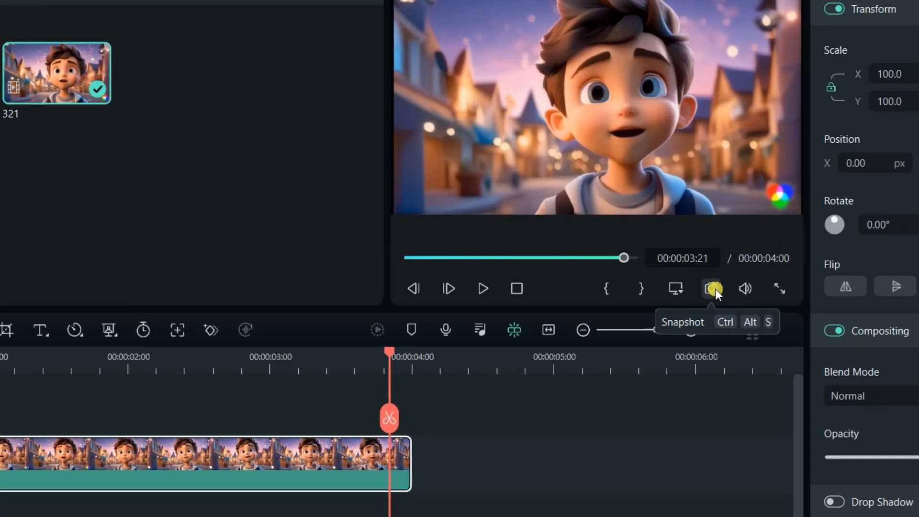
click(712, 288)
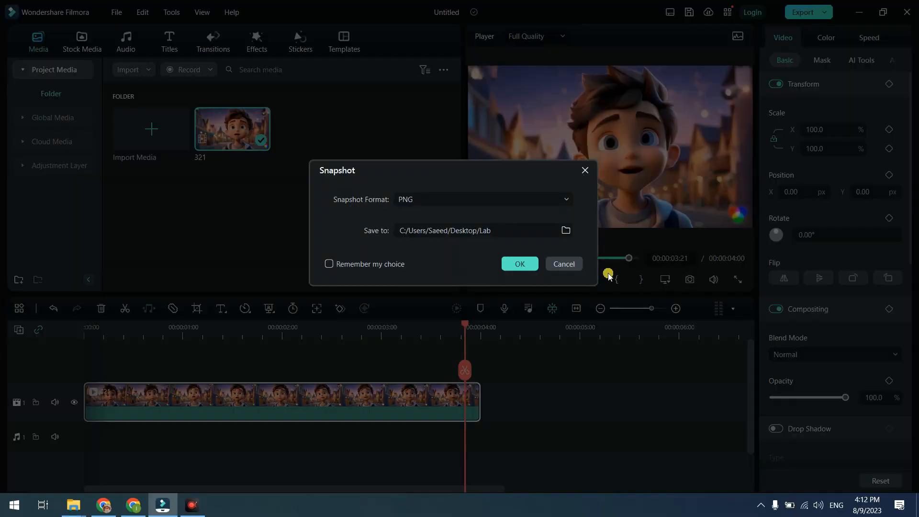
click(518, 264)
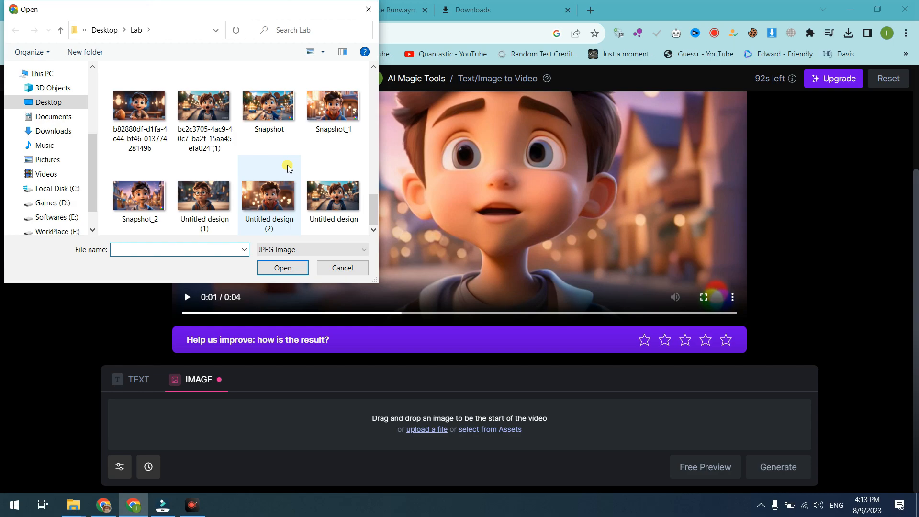
- Upload Snapshot_2 from the Lab folder as Gen-2's starting image
click(268, 106)
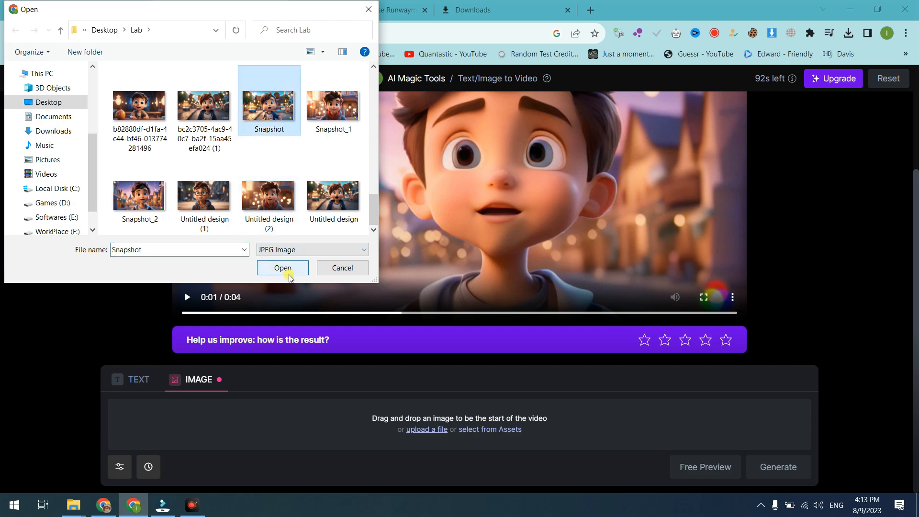
click(282, 268)
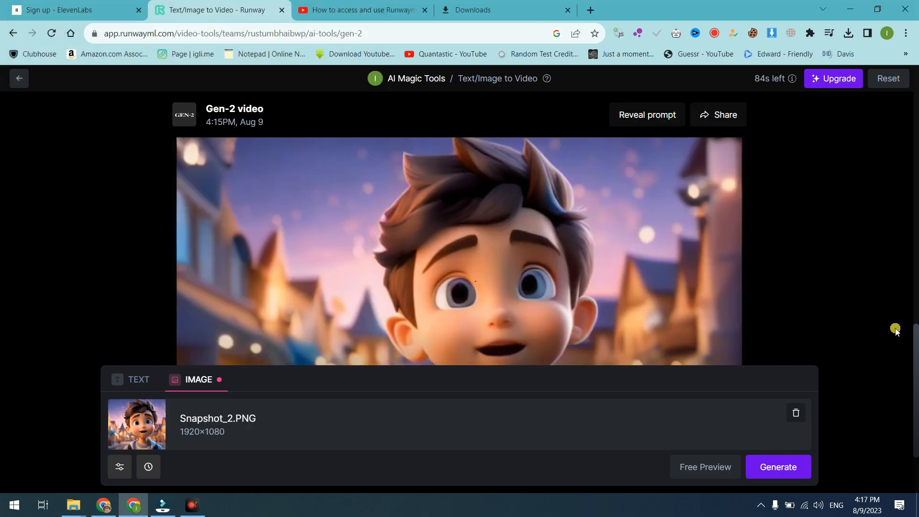
mouse_move(699, 152)
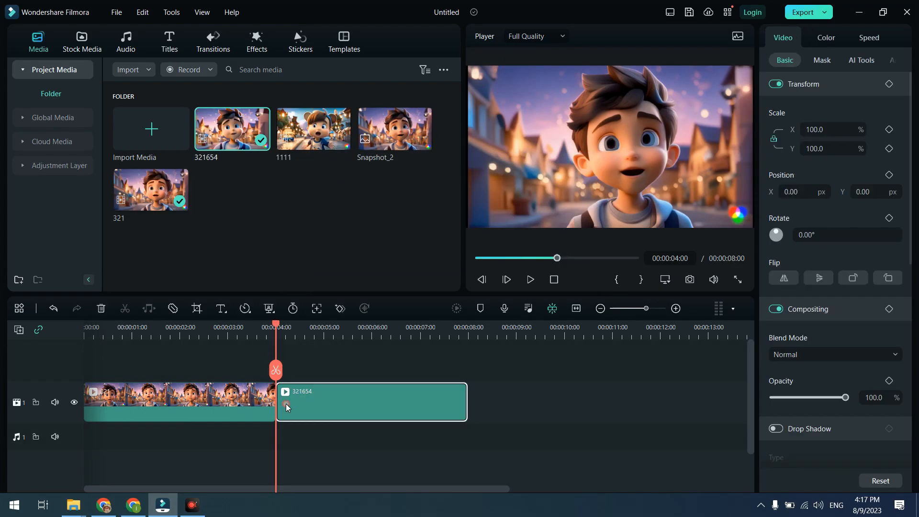
- Place the second clip after the first, preview the 8-second sequence, and open MP4 export settings
click(537, 279)
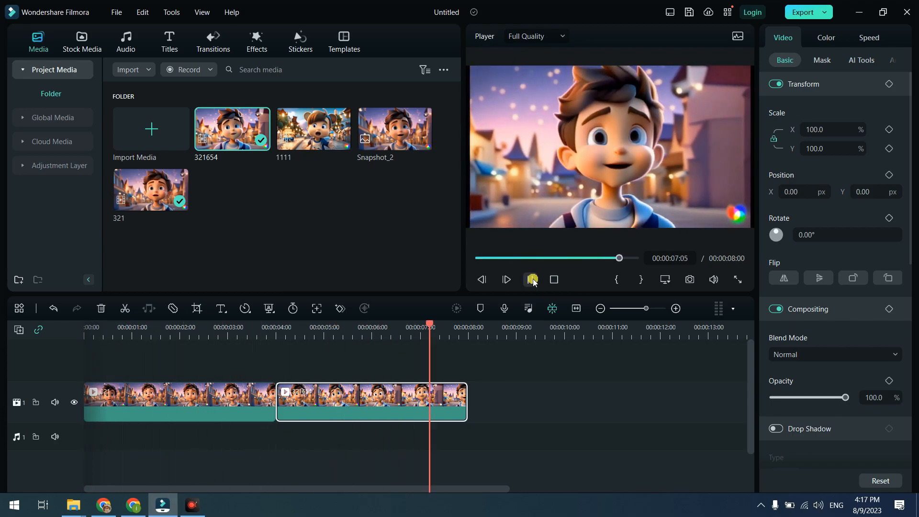
click(826, 12)
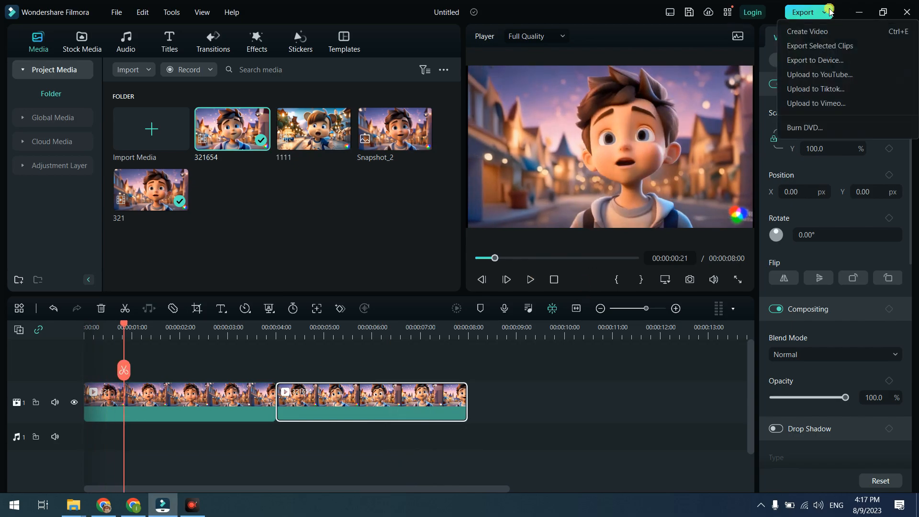
click(810, 31)
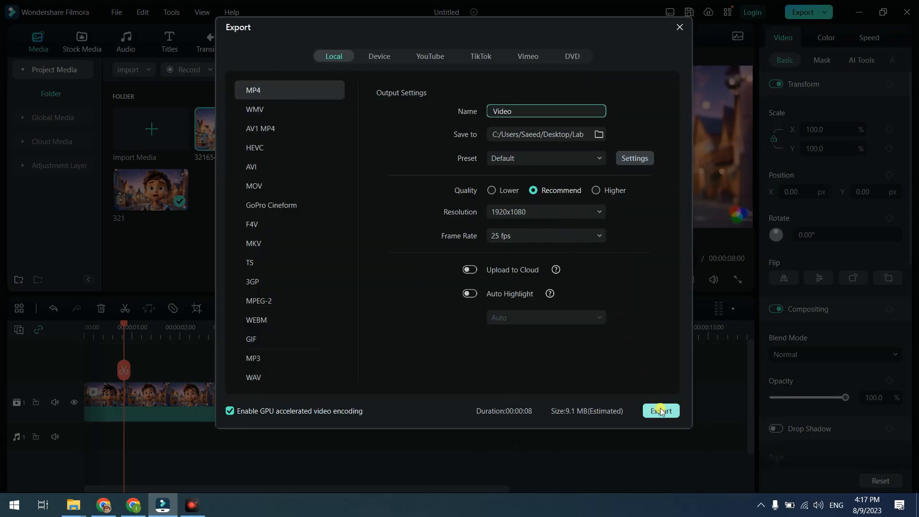